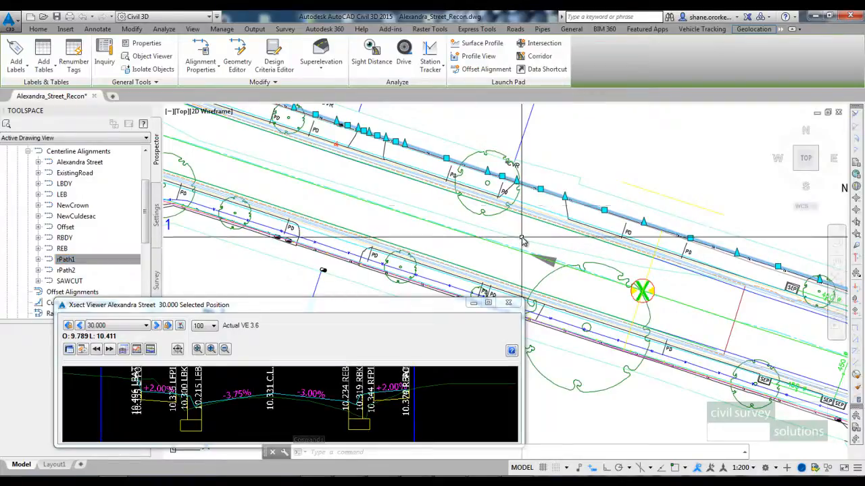
mouse_move(524, 241)
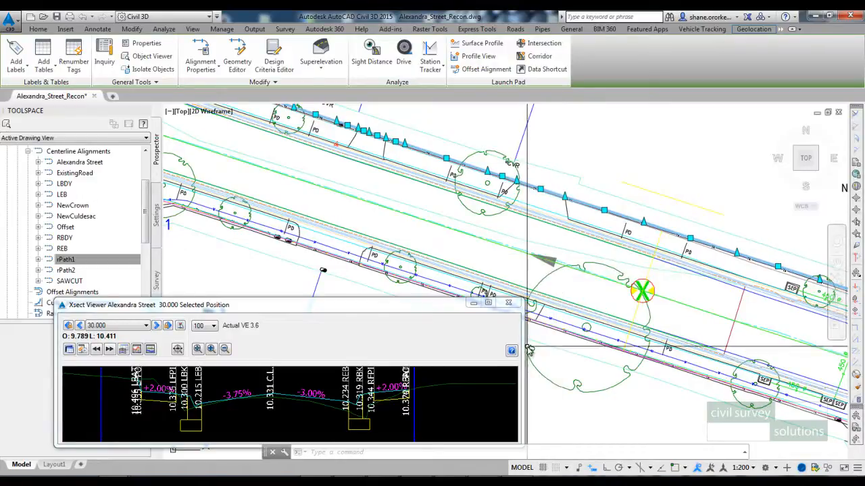
Step: Start Edit Design Data to bring up the alignment selection list
left_click(515, 29)
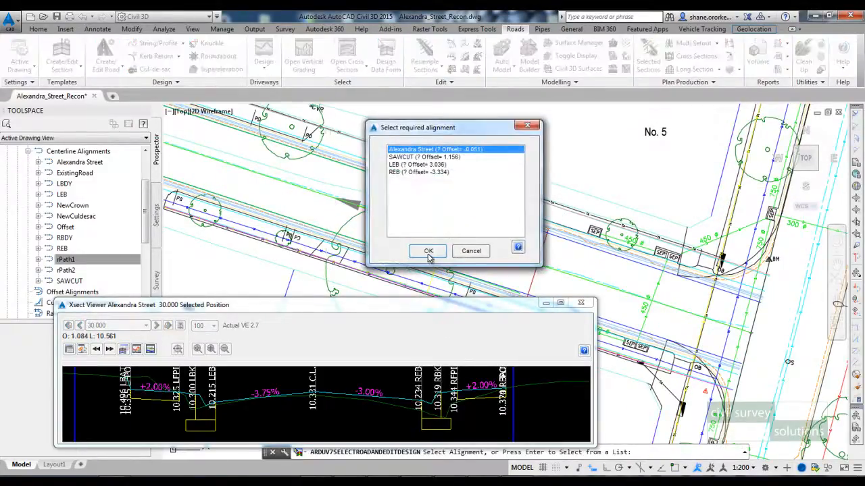
Step: Select Alexandra Street and insert a 'Set Code Levels to Match Surface' variation
left_click(427, 250)
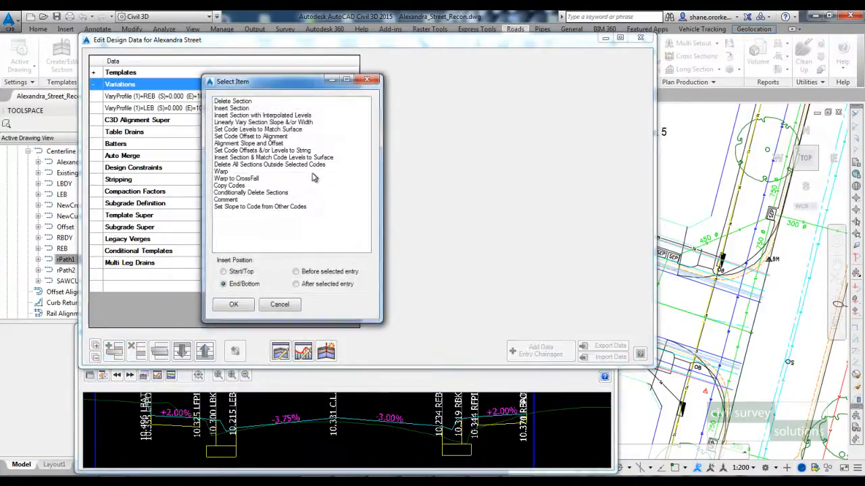
left_click(259, 130)
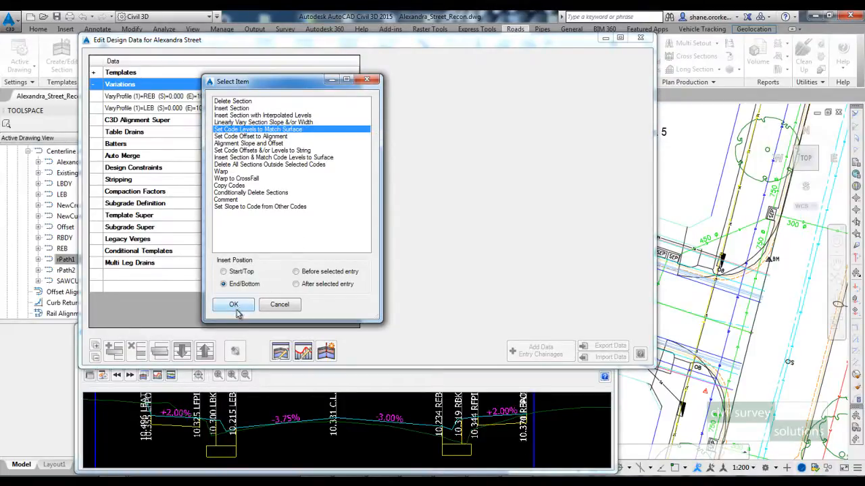
left_click(233, 305)
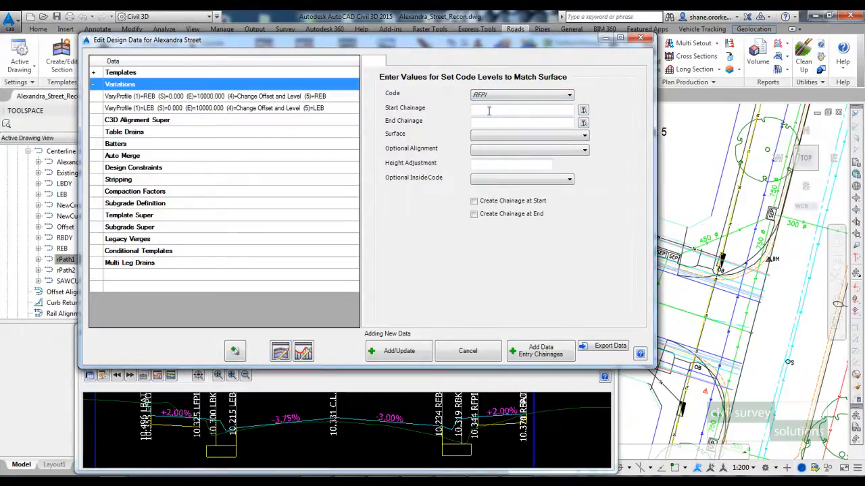
Step: Set chainages 0–10000, surface NS and alignment RPATH1, then add the variation
type("1")
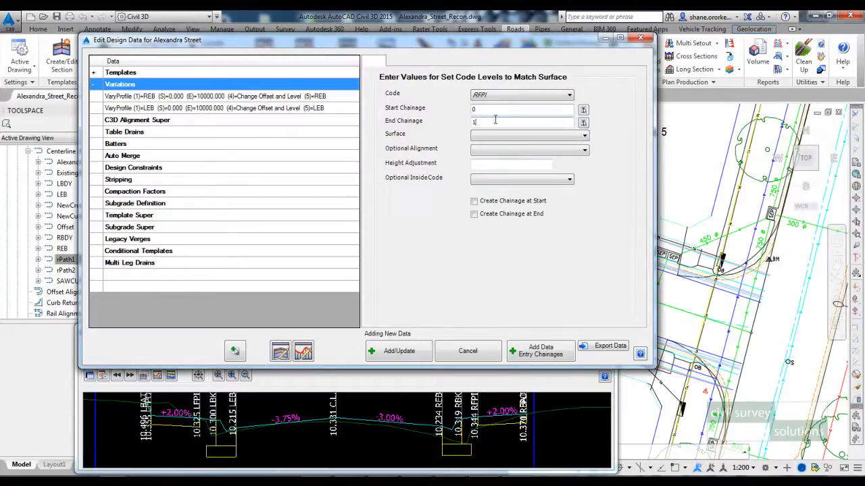
type("0000")
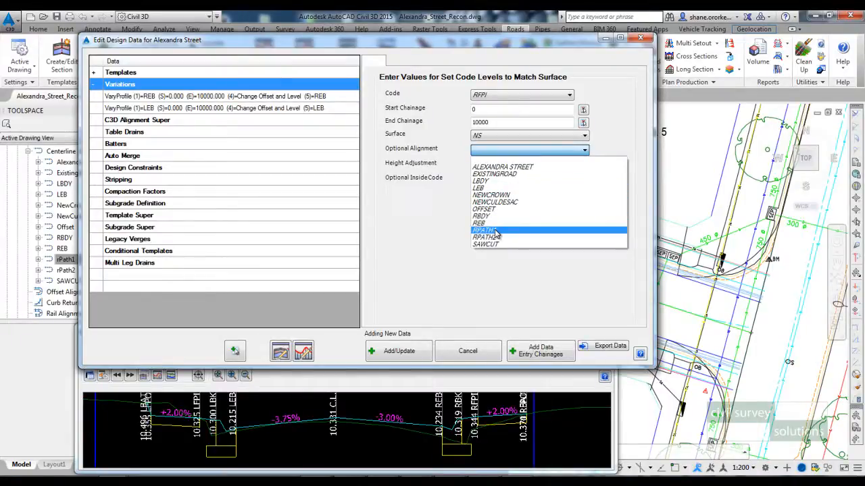
left_click(483, 230)
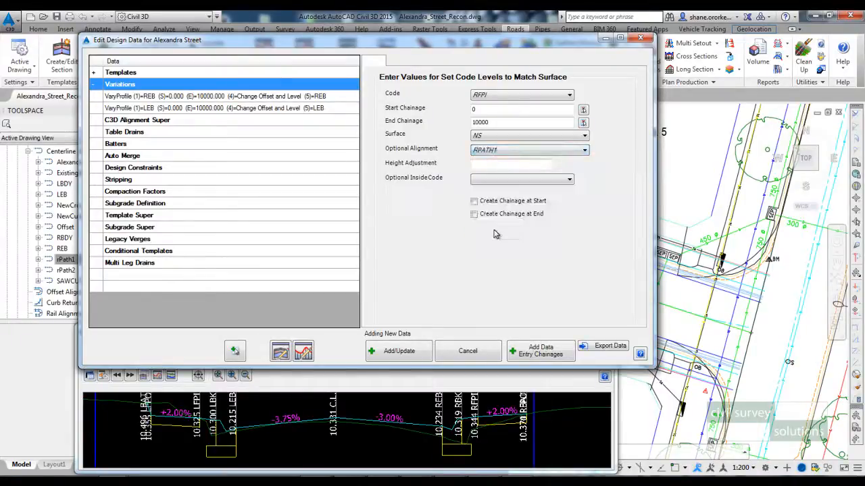
left_click(511, 163)
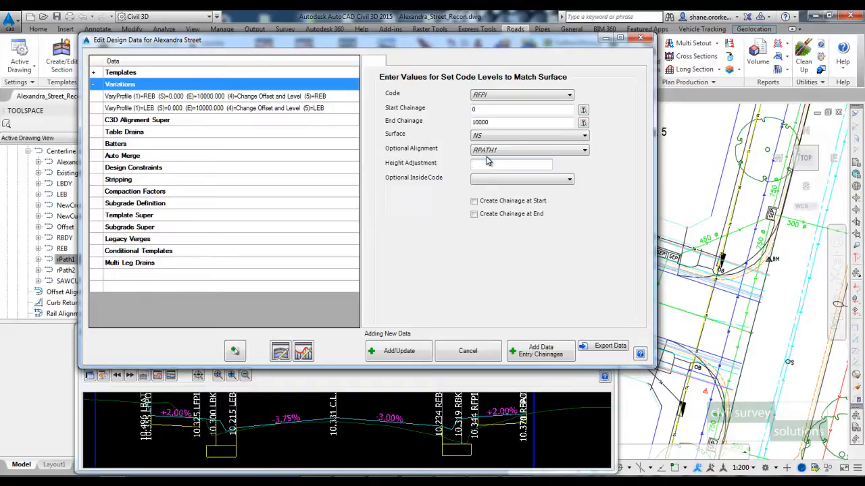
left_click(398, 351)
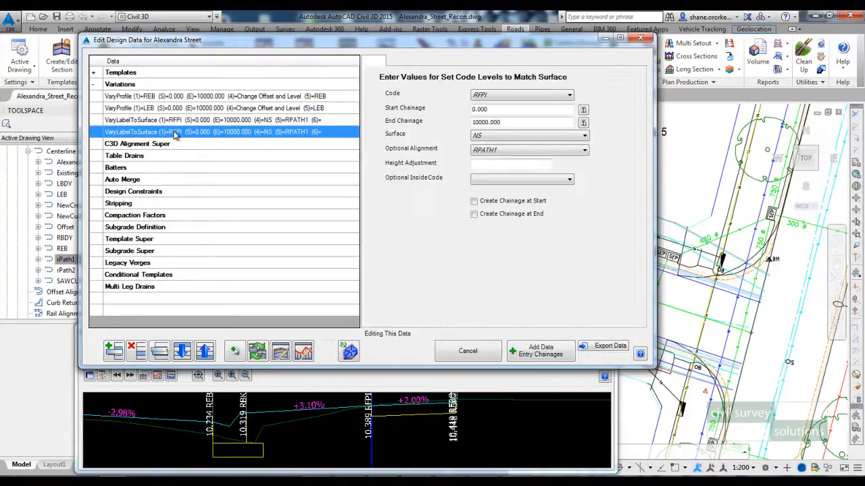
Step: Change the second variation to code RFPO with no alignment, apply it and close the editor
left_click(570, 95)
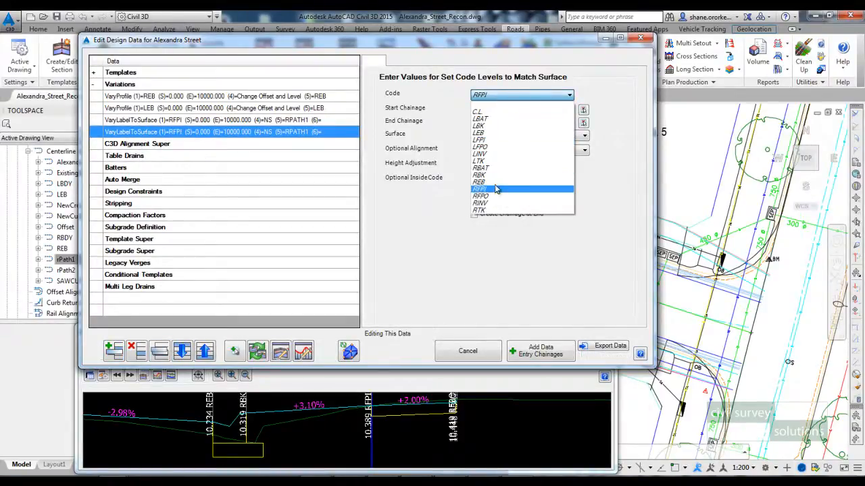
left_click(481, 196)
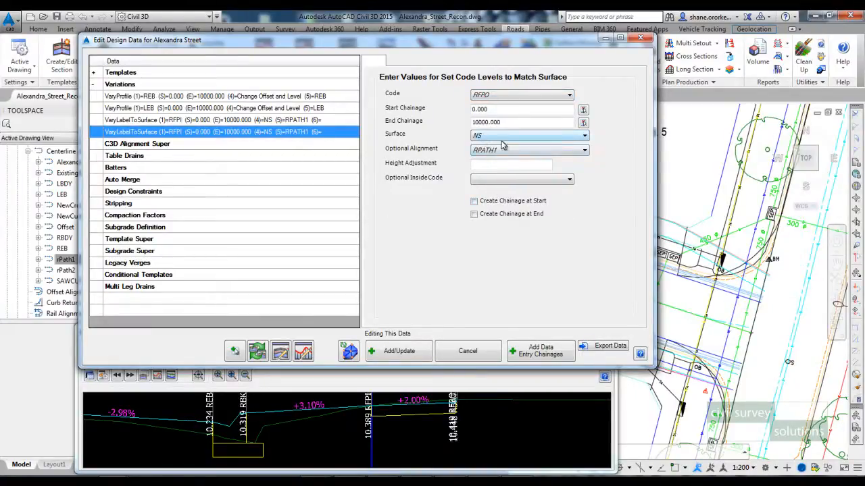
left_click(584, 149)
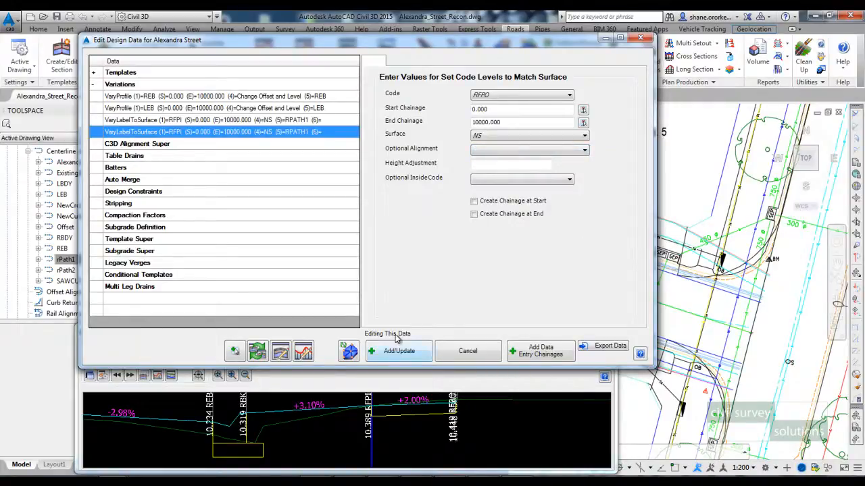
left_click(397, 352)
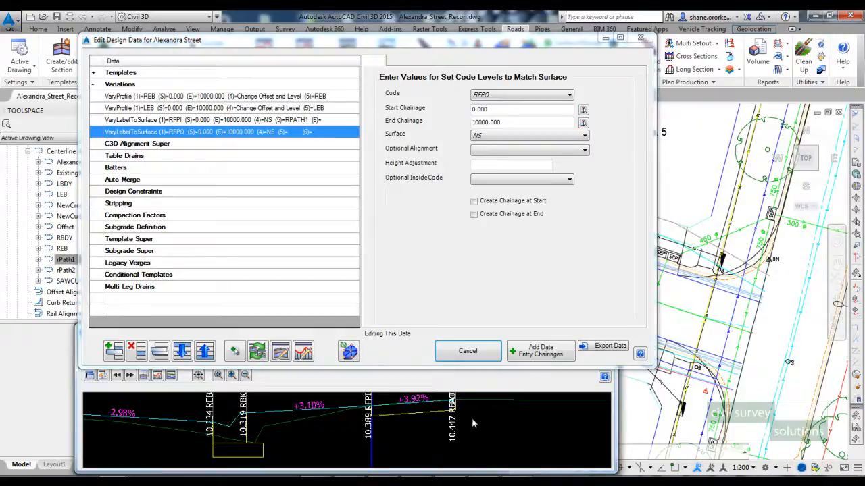
mouse_move(394, 428)
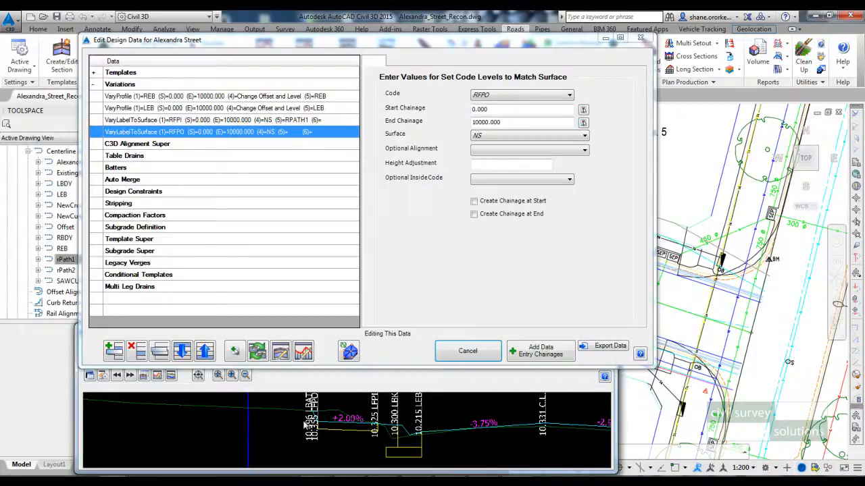
mouse_move(249, 414)
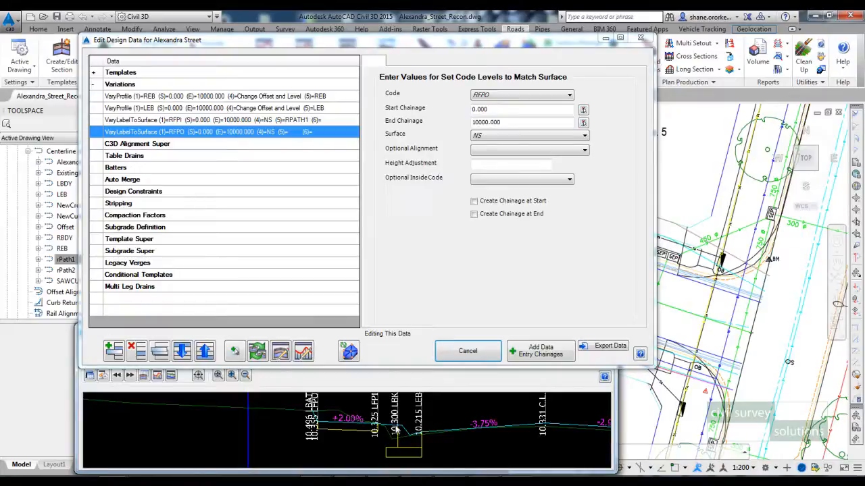
mouse_move(364, 424)
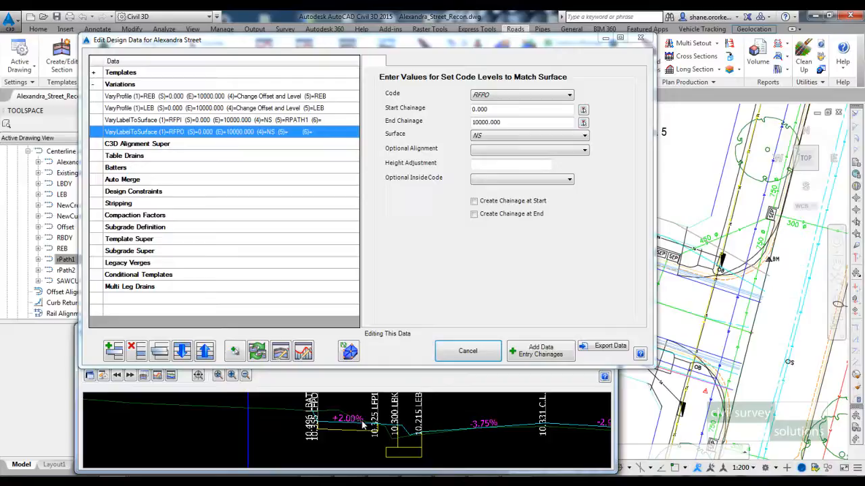
mouse_move(570, 200)
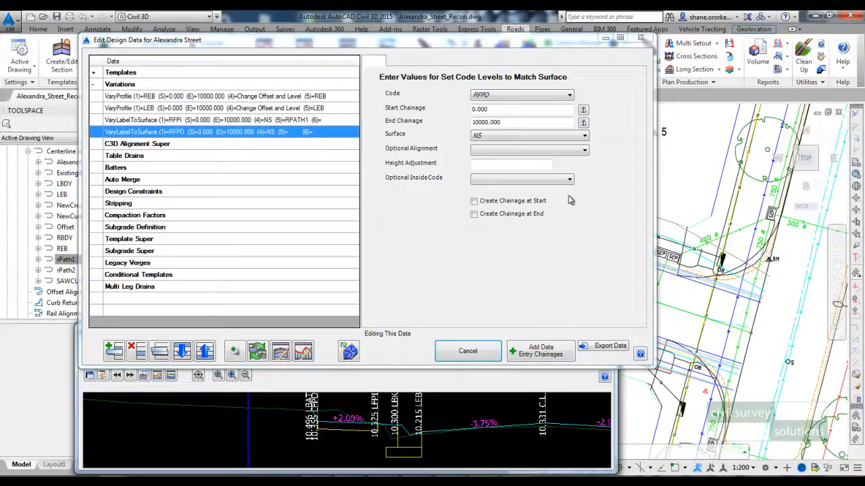
left_click(467, 352)
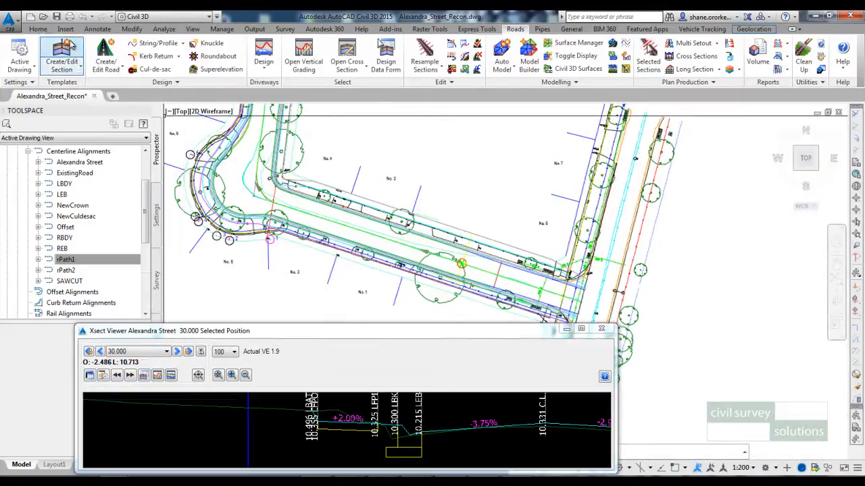
Step: Create a Footpath template with right leg 1 at 1.5 wide, -2.5% slope, code RFP
left_click(62, 54)
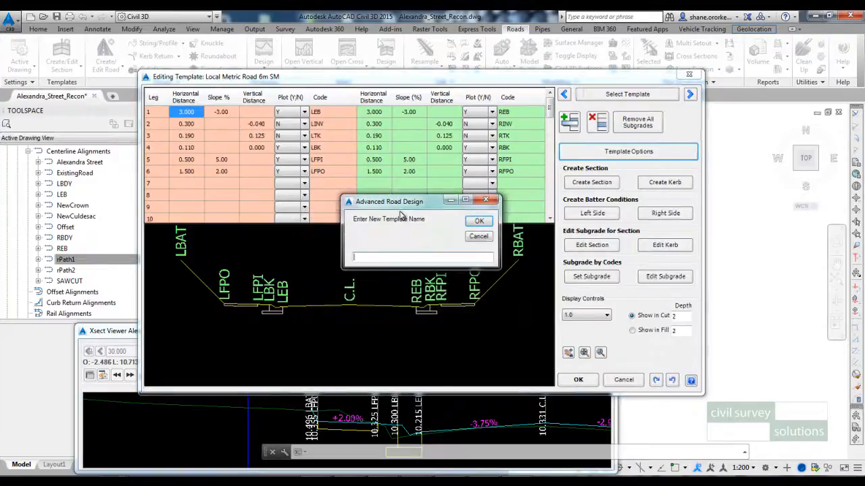
type("Foo")
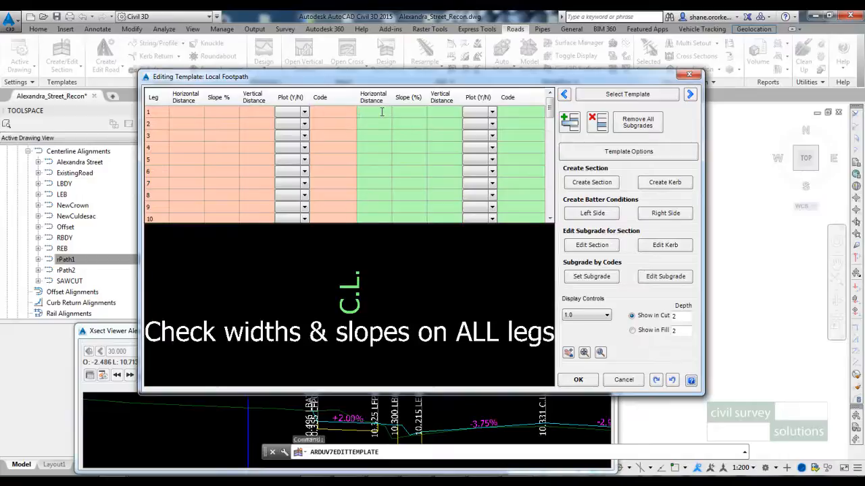
type("1.5")
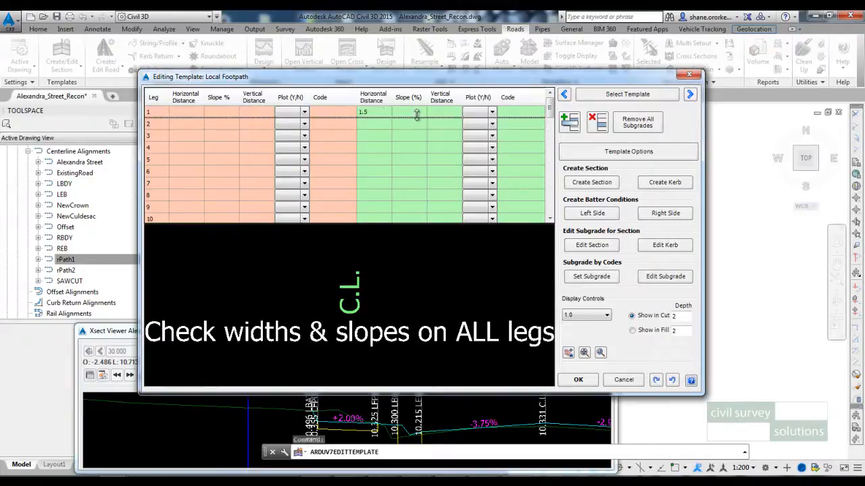
type("-2")
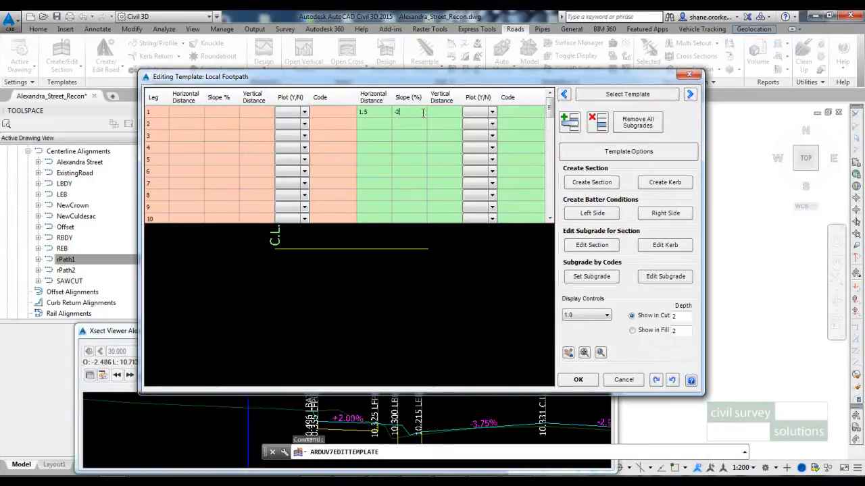
left_click(491, 111)
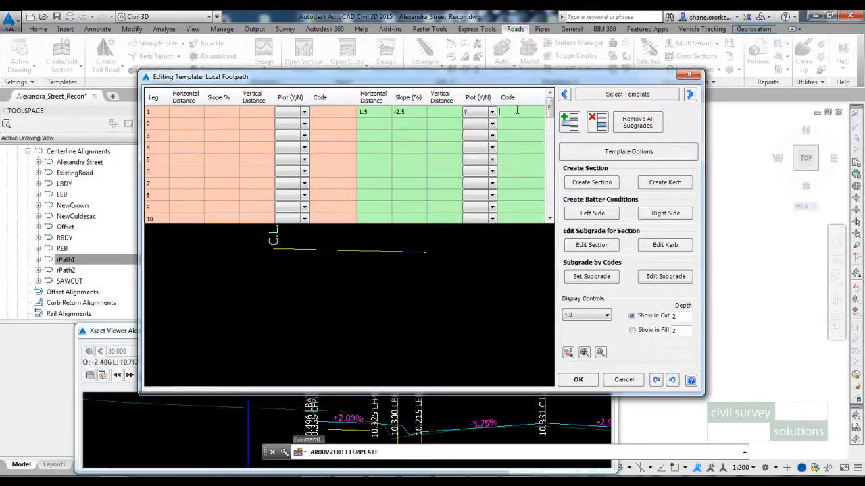
type("RFP")
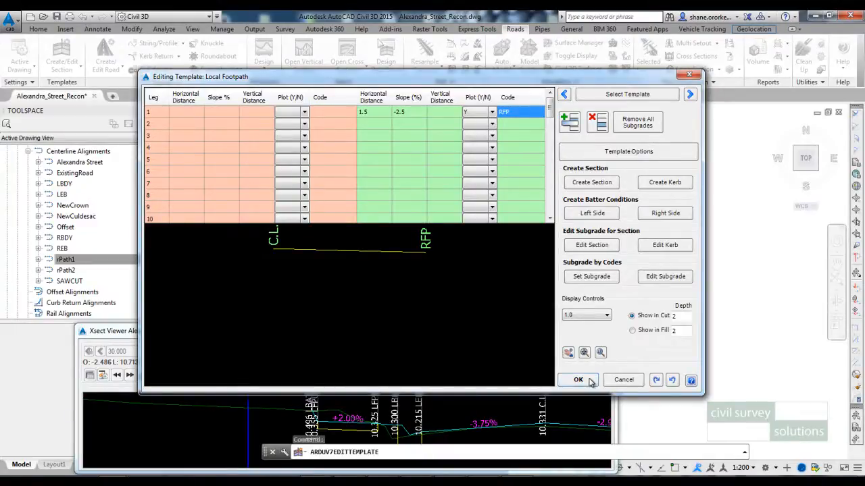
left_click(578, 380)
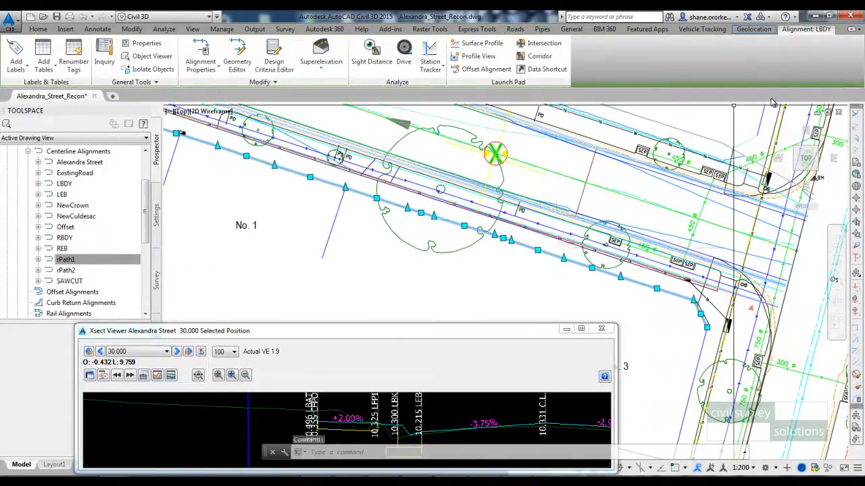
Step: Set up a draped string on surface NS using the Footpath template with Auto update mode
left_click(515, 30)
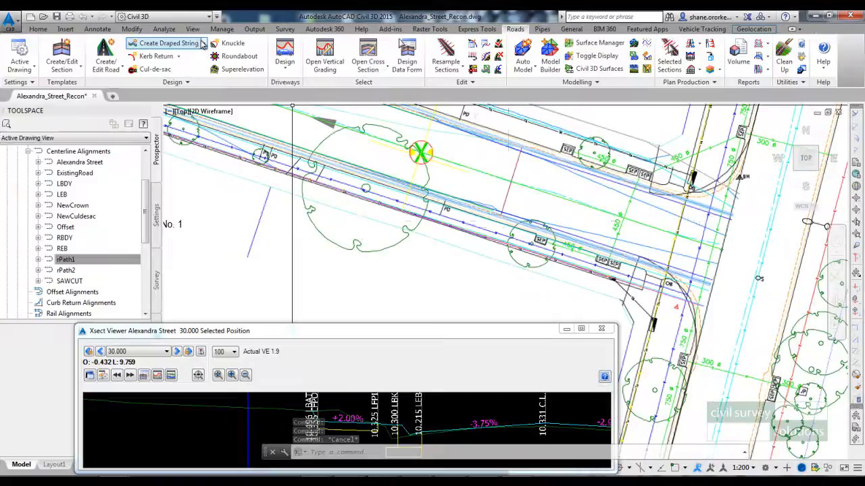
left_click(167, 42)
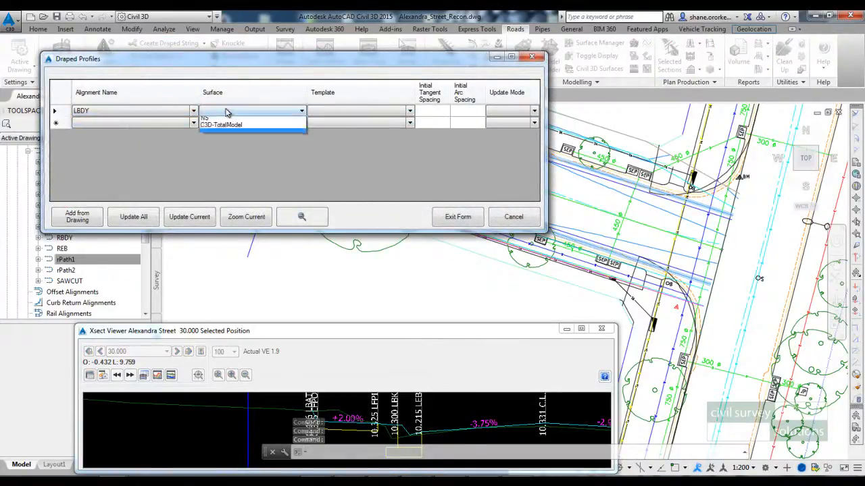
left_click(205, 116)
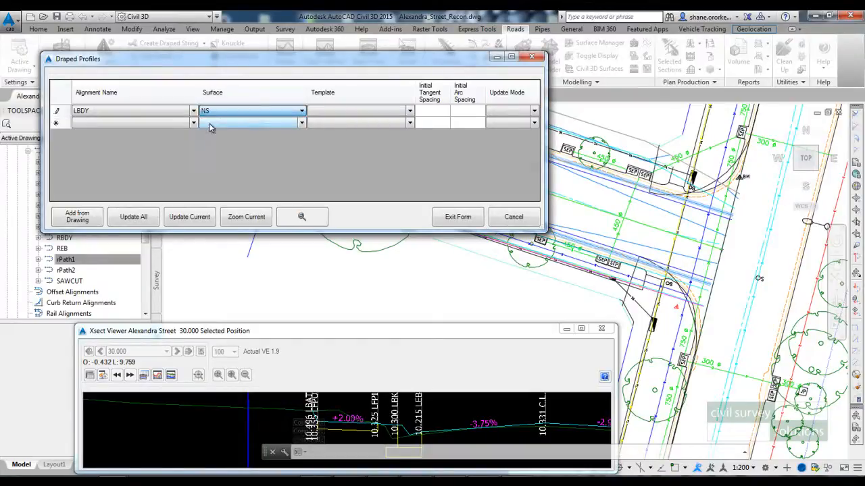
left_click(410, 110)
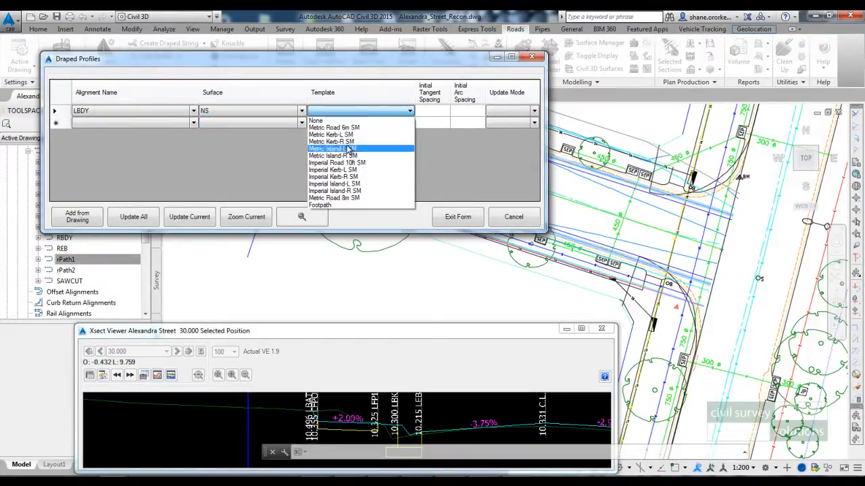
left_click(319, 205)
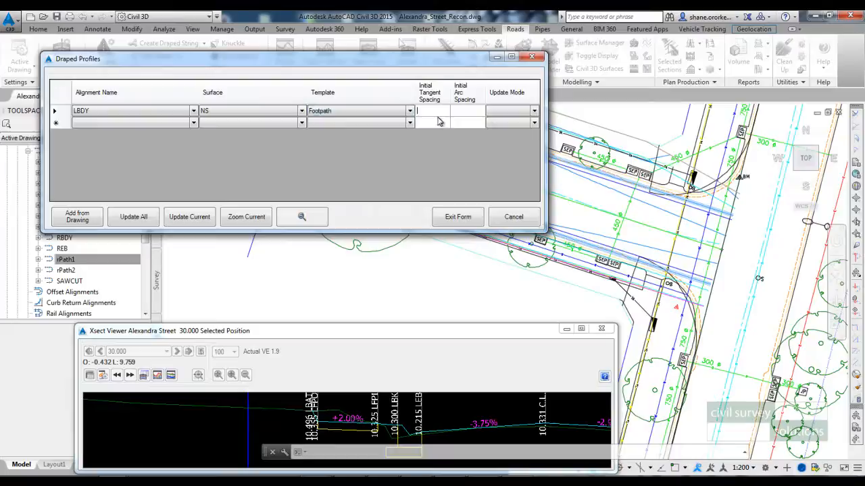
left_click(533, 111)
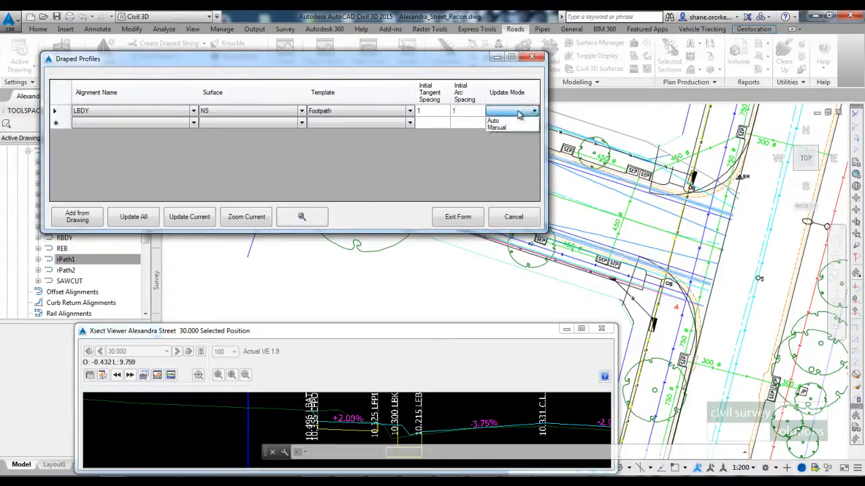
left_click(494, 121)
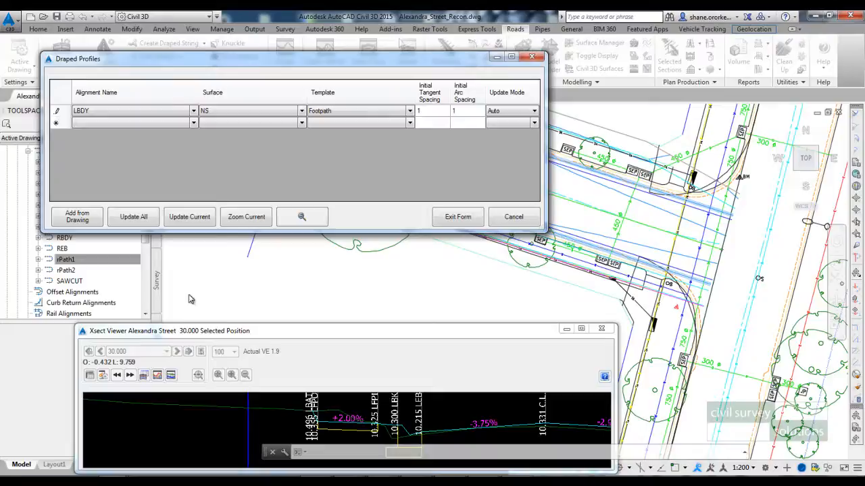
Step: Update all models with the draped profile and close the form
left_click(133, 216)
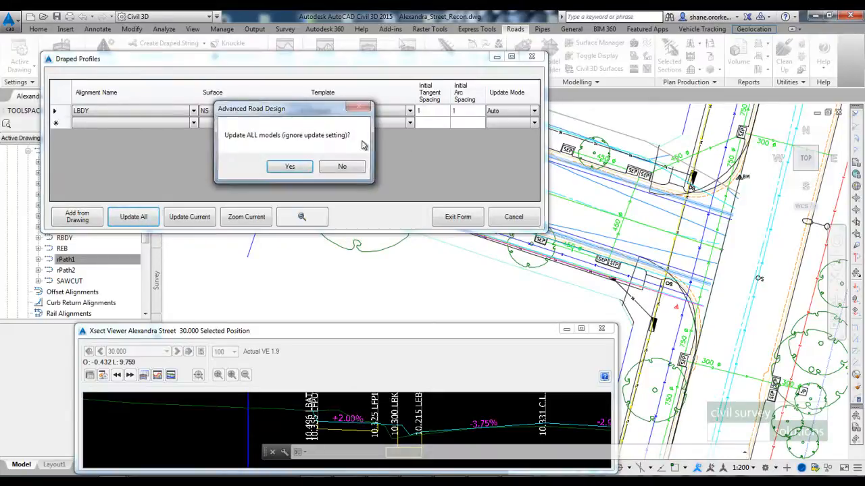
left_click(289, 166)
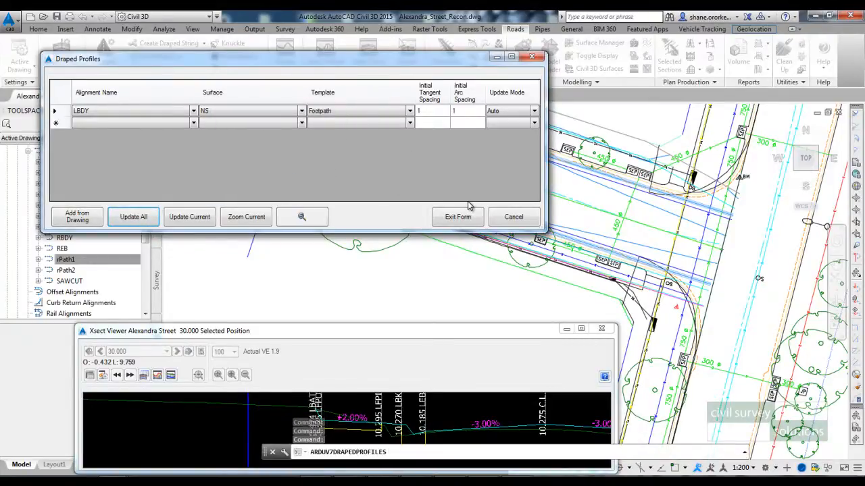
left_click(456, 216)
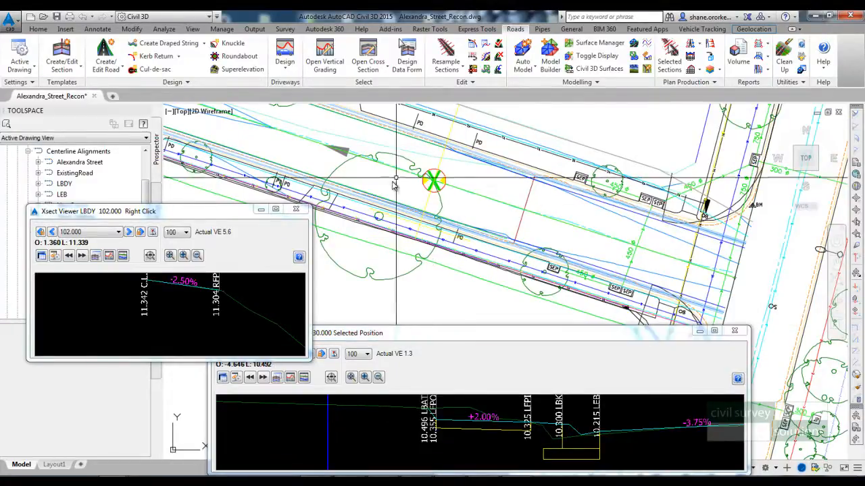
mouse_move(473, 198)
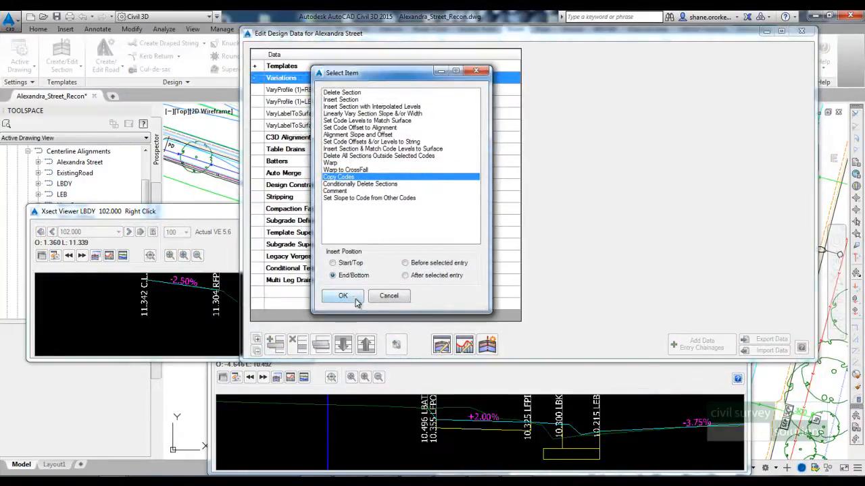
Step: Add a Copy Codes variation at full position copying LFP1 from source code RFP
left_click(344, 294)
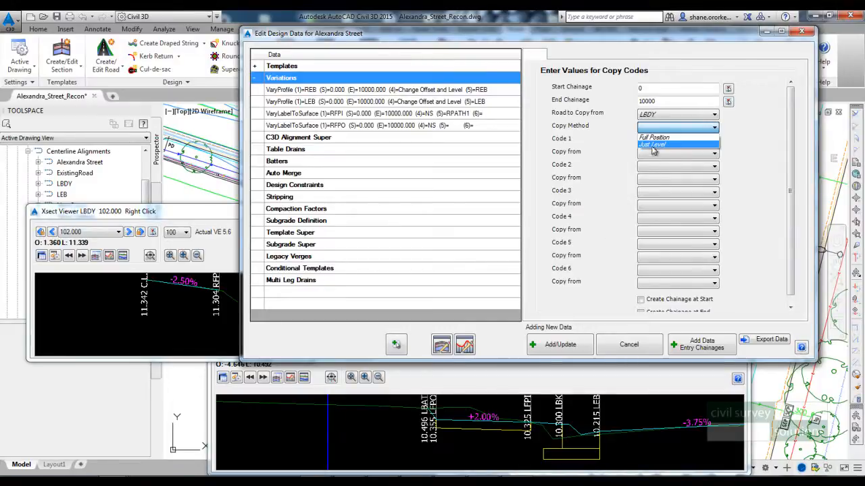
left_click(654, 137)
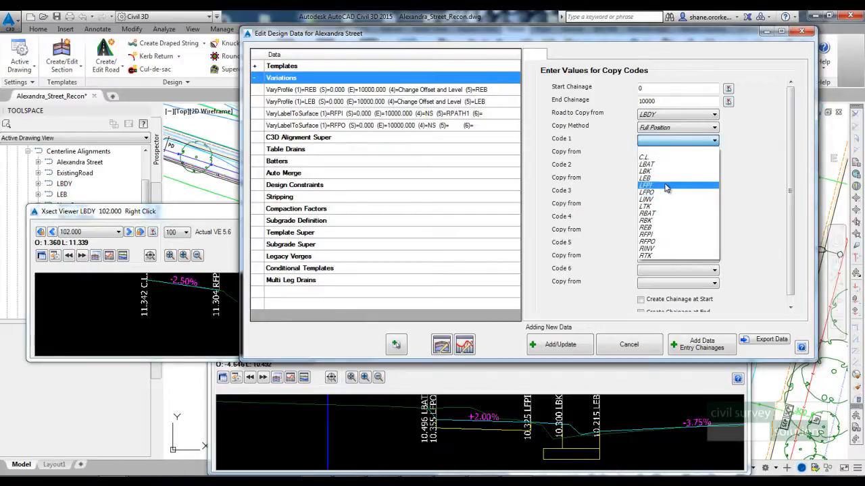
left_click(646, 185)
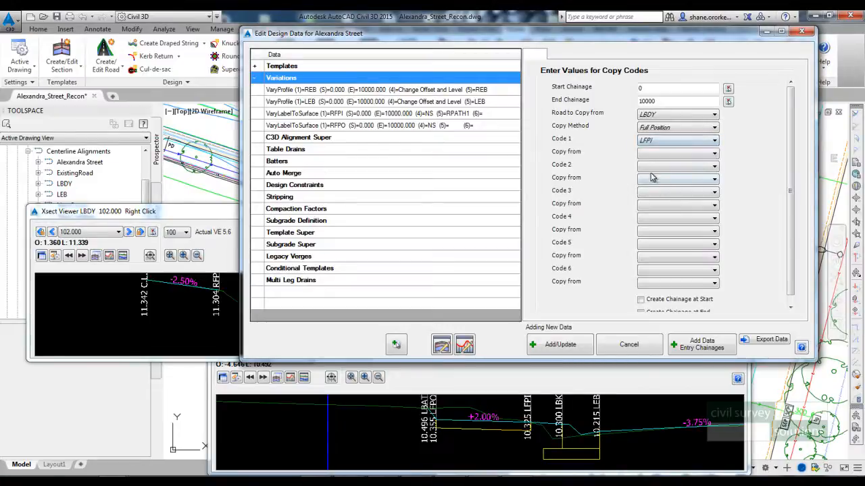
left_click(713, 165)
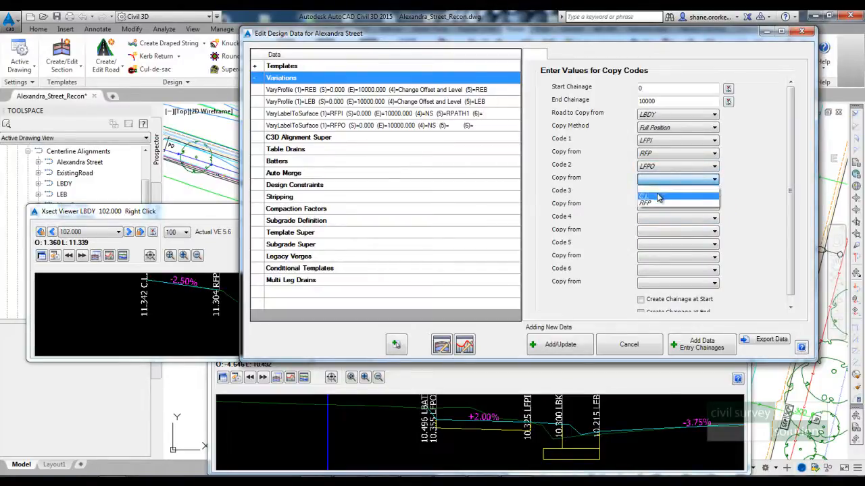
left_click(559, 344)
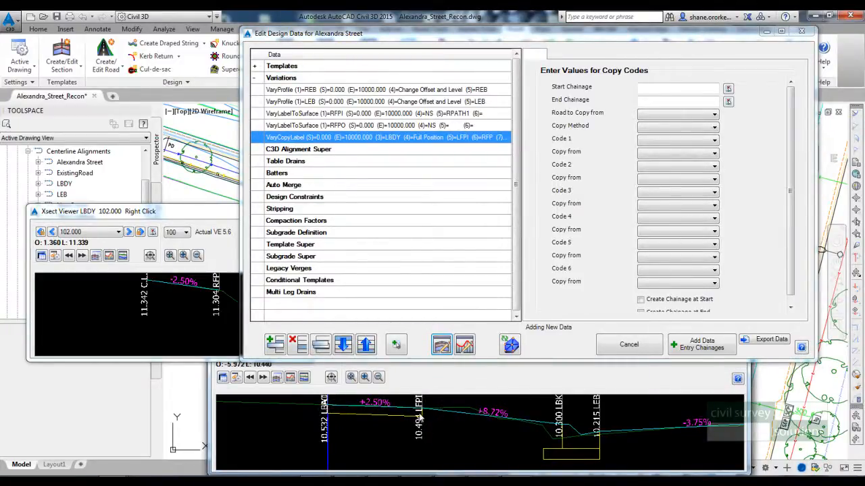
mouse_move(483, 421)
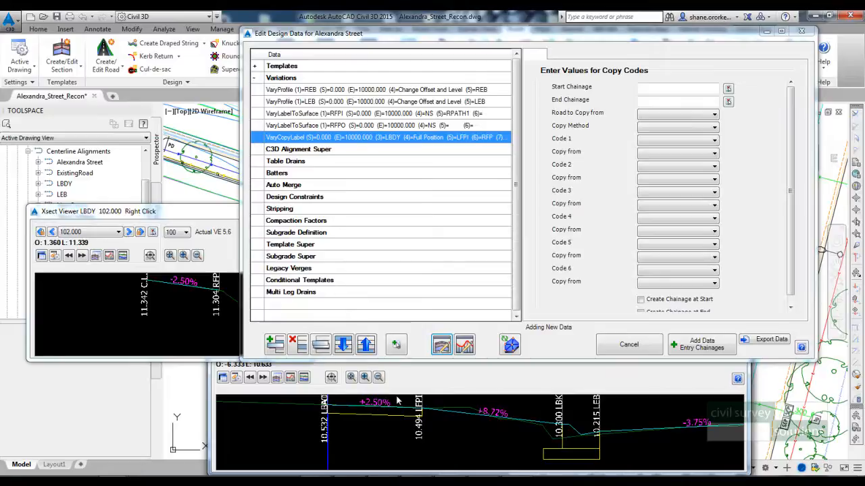
mouse_move(489, 303)
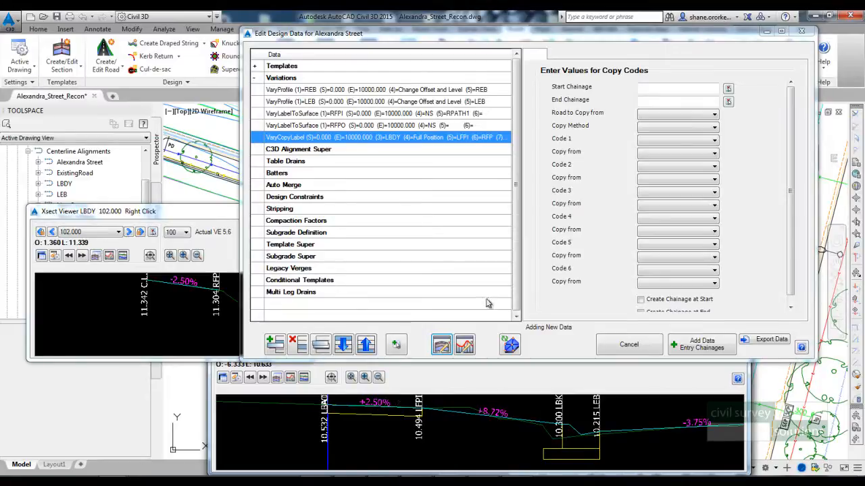
Step: Apply the design data and close the editor so the section rebuilds
left_click(627, 345)
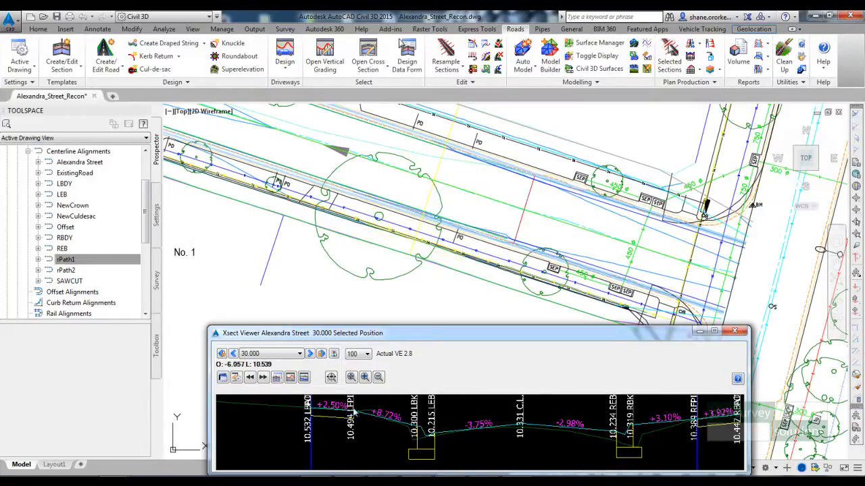
Step: Set the Alexandra Street driveway layer to the default ARDDrive category
left_click(435, 181)
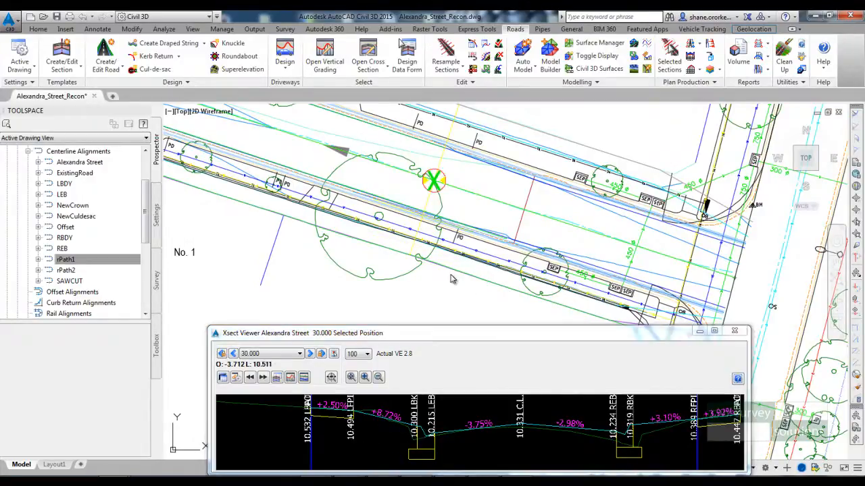
mouse_move(345, 259)
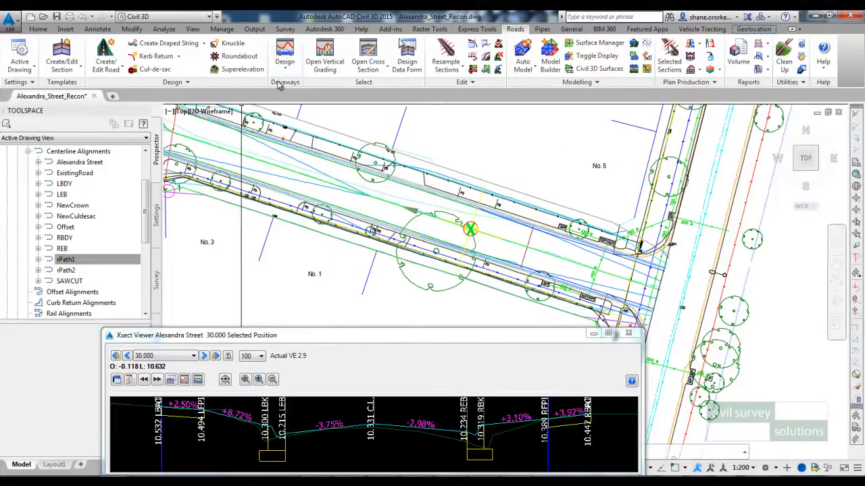
left_click(283, 56)
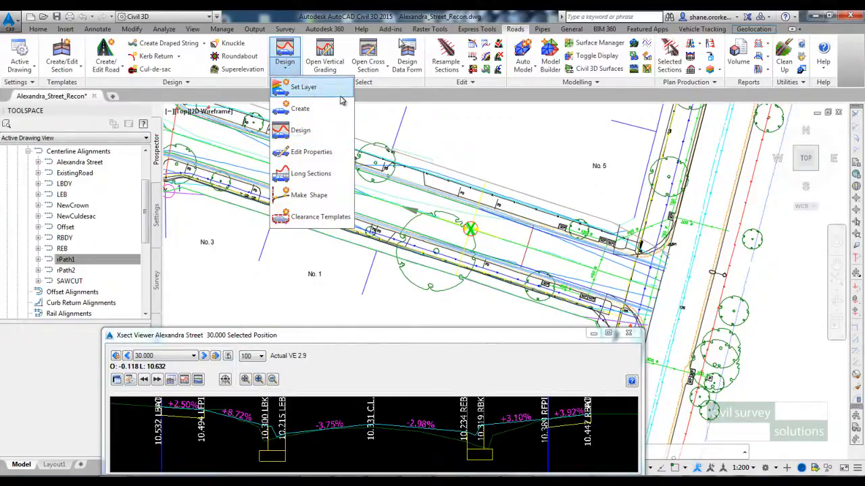
left_click(302, 87)
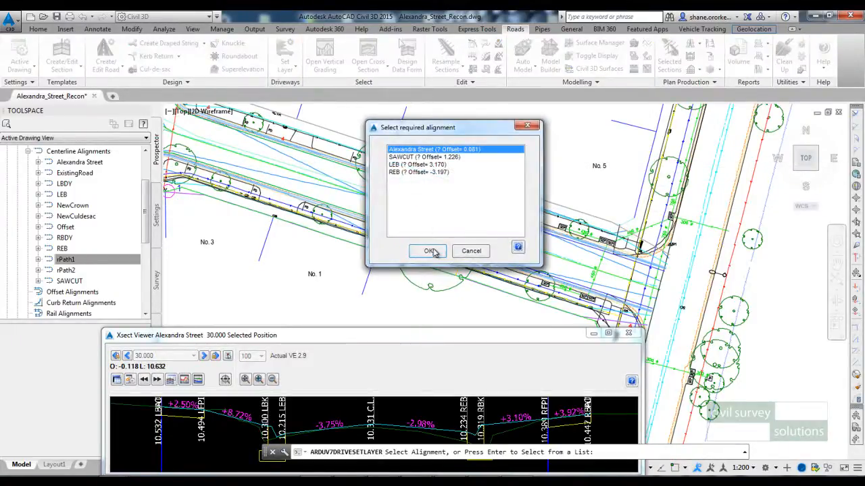
left_click(430, 250)
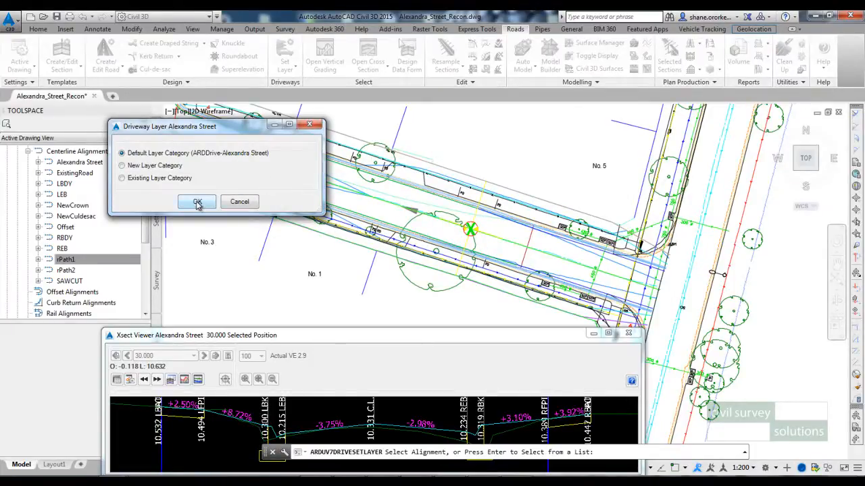
left_click(197, 203)
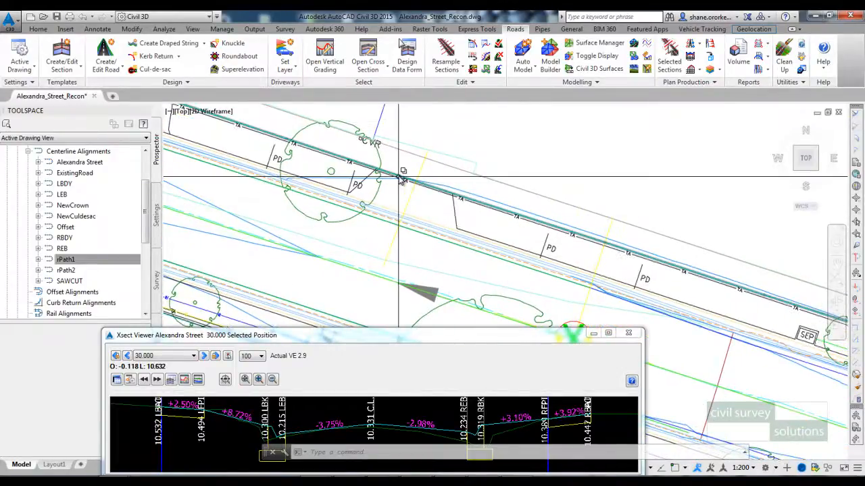
left_click(284, 55)
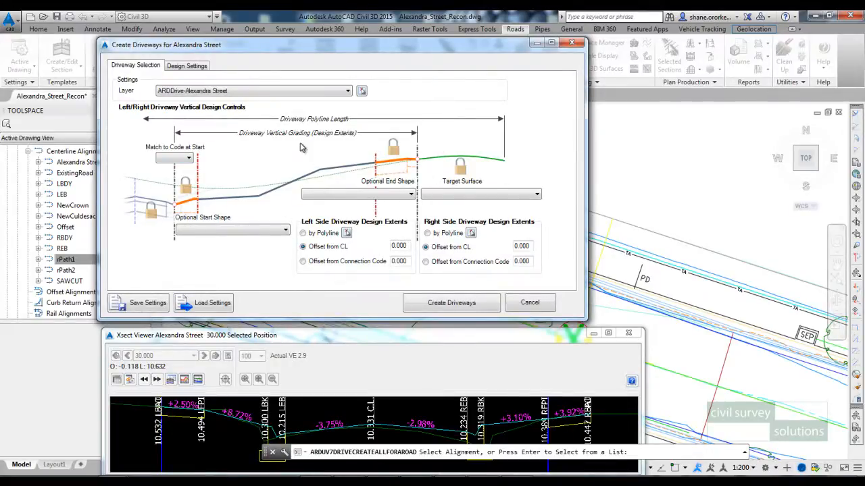
Step: Match the driveway start to code INV with a layback shape and target surface NS
left_click(187, 157)
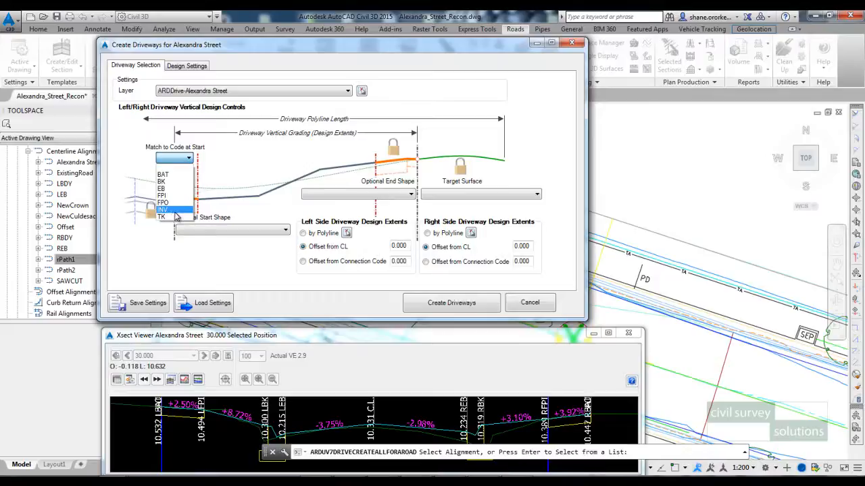
left_click(163, 211)
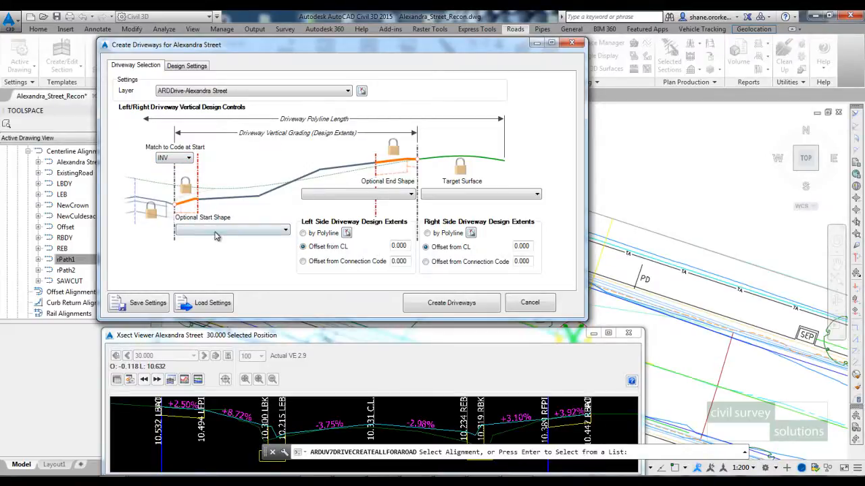
left_click(230, 230)
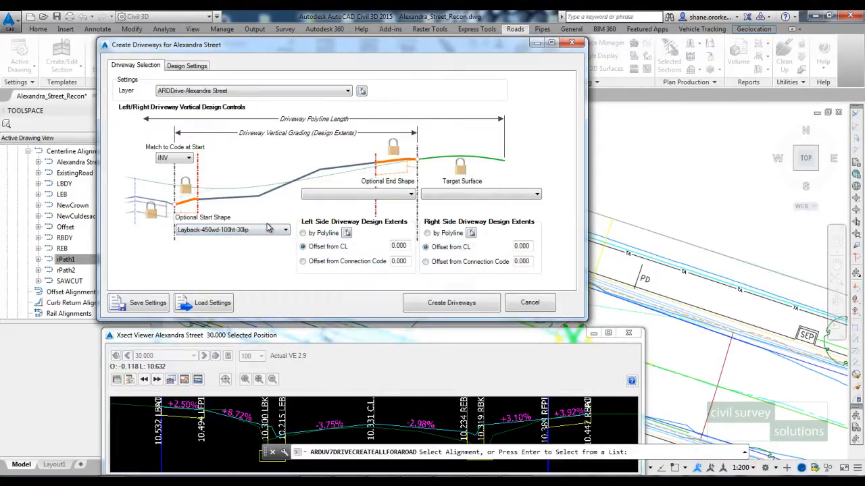
mouse_move(272, 173)
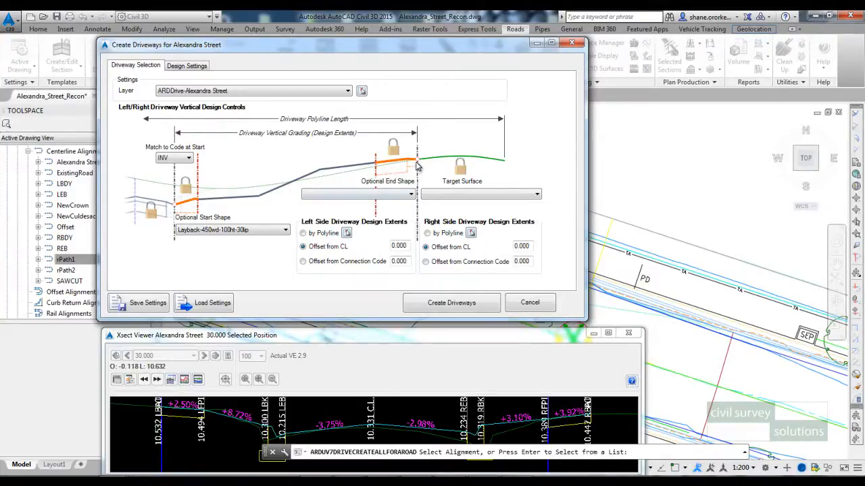
mouse_move(412, 165)
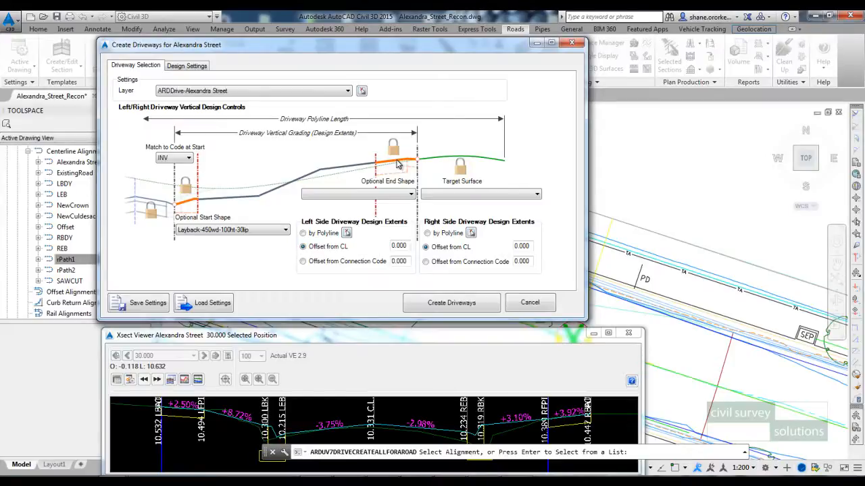
mouse_move(392, 169)
type("7.5")
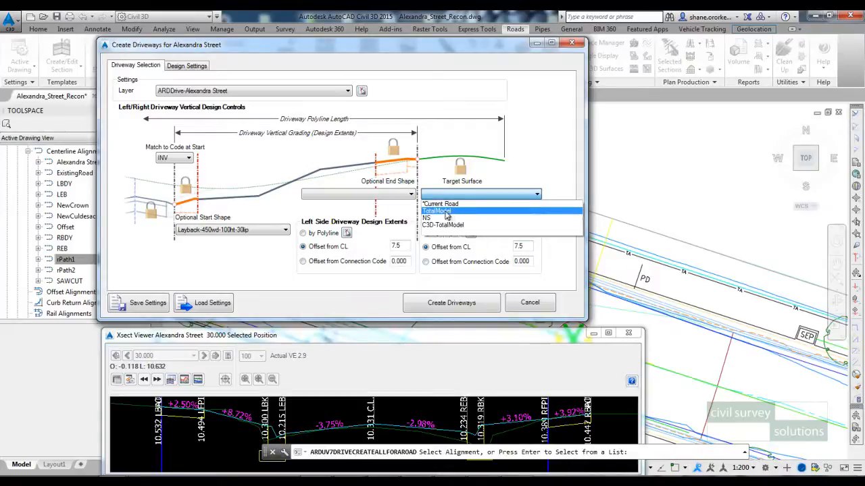
left_click(427, 217)
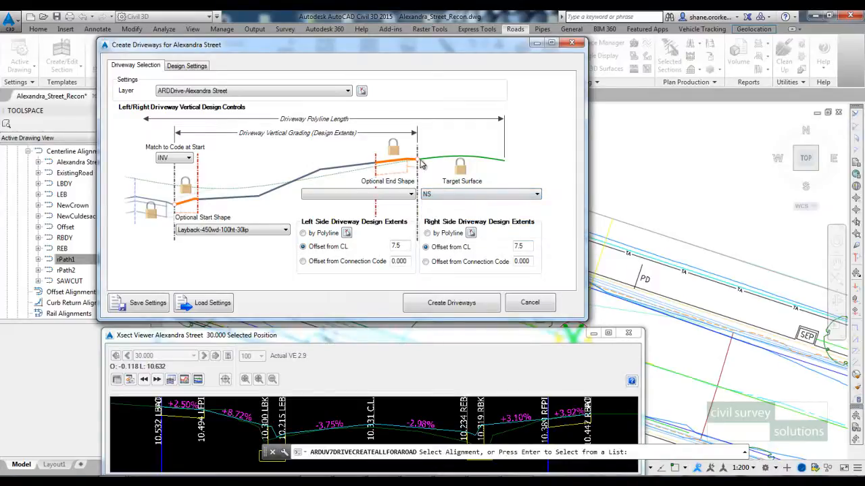
mouse_move(483, 156)
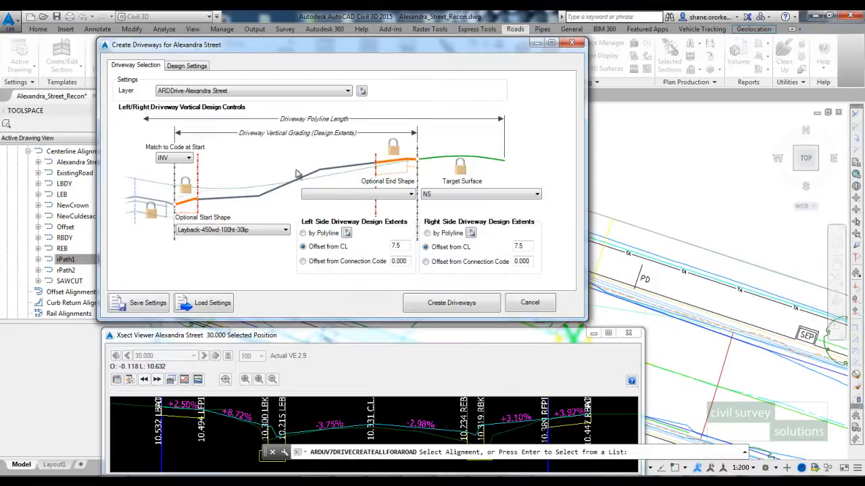
mouse_move(318, 178)
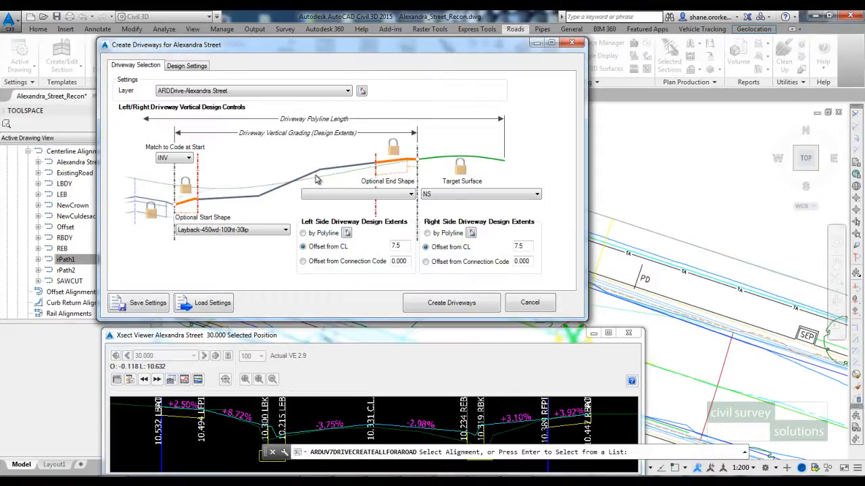
mouse_move(300, 178)
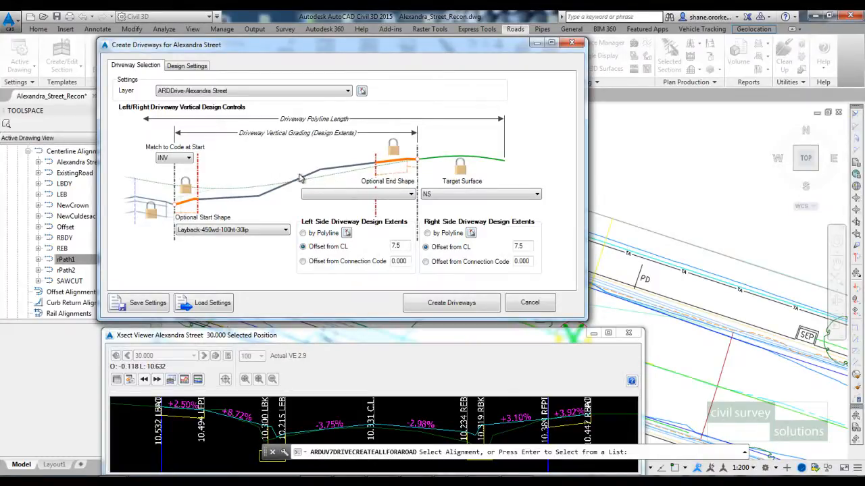
left_click(186, 65)
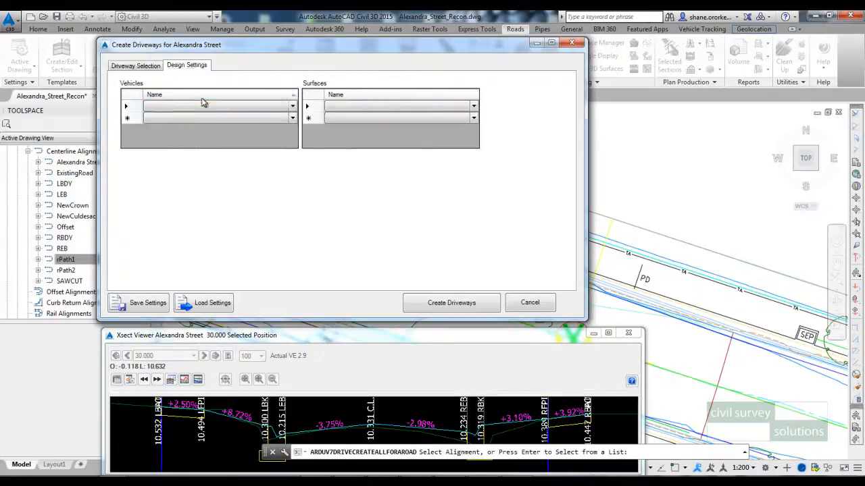
Step: Add the B85 and B99 check vehicles and create the Alexandra Street driveways
left_click(292, 106)
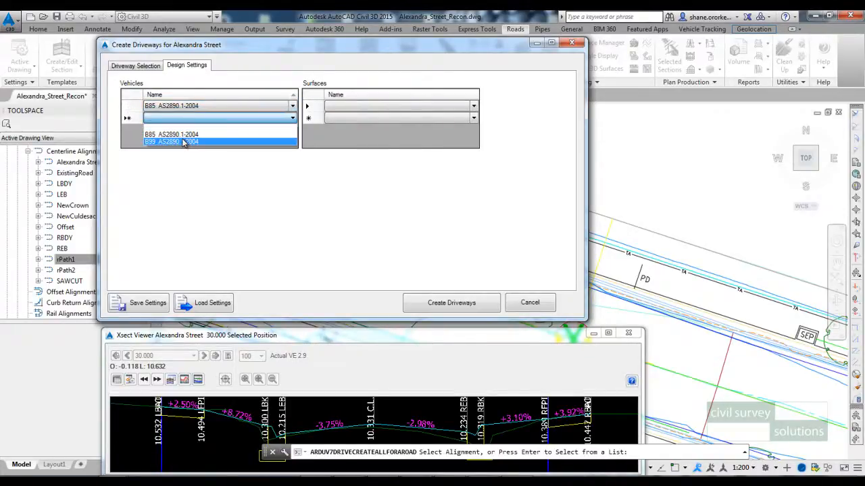
left_click(170, 142)
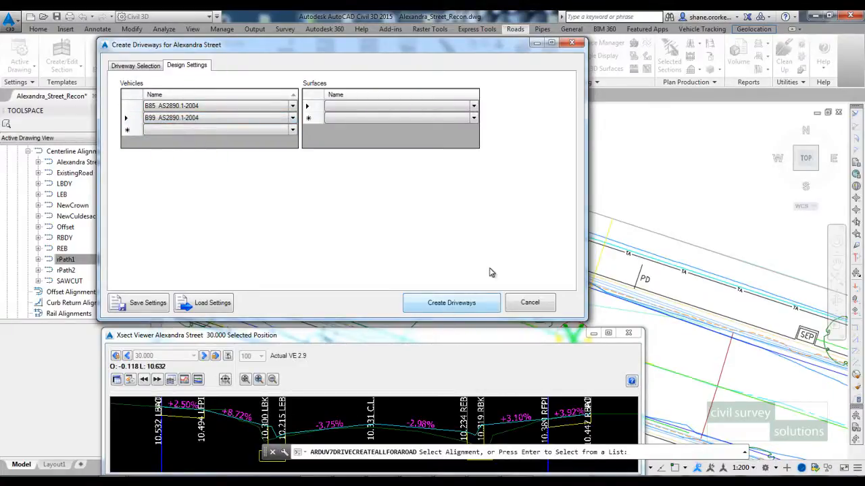
left_click(451, 303)
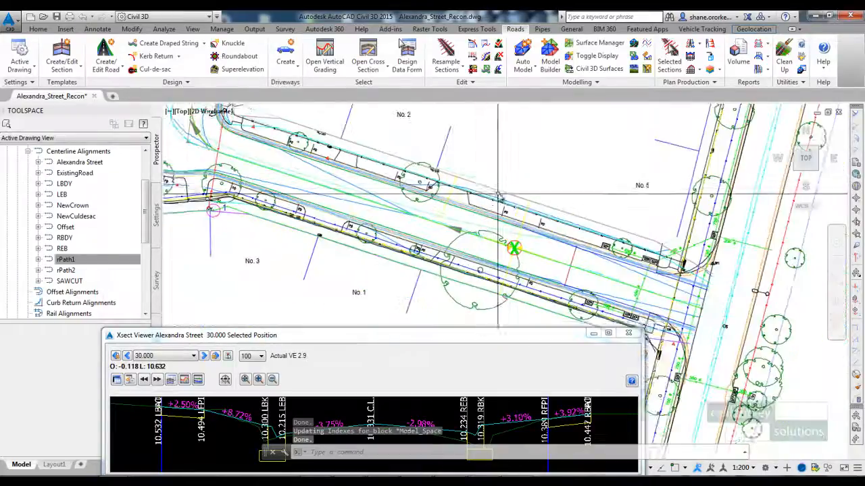
Step: Start the driveway Design command and pick the driveway to load its vertical profile
left_click(286, 54)
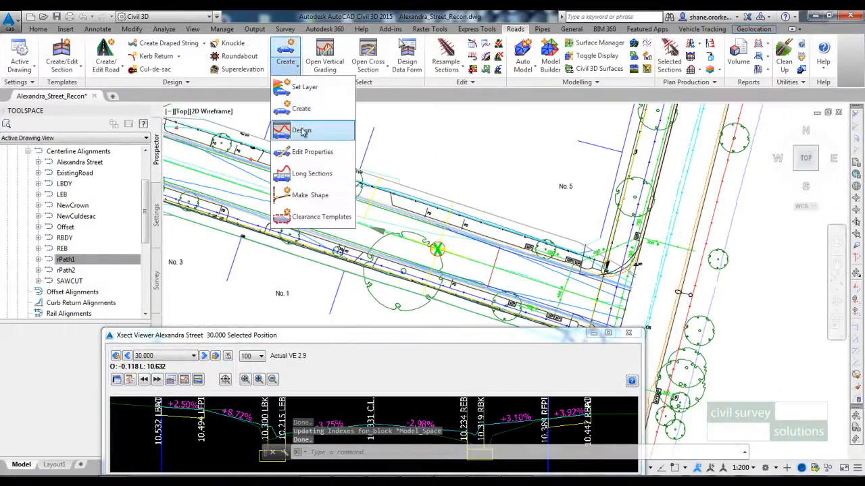
left_click(301, 130)
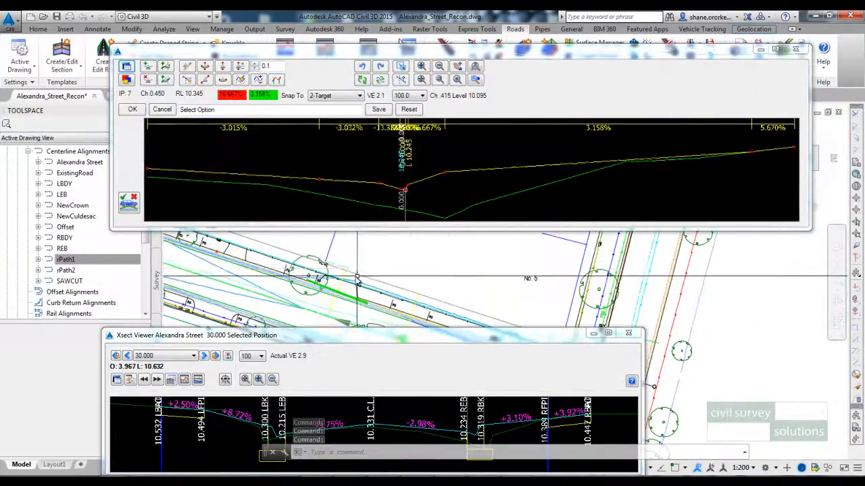
left_click(421, 95)
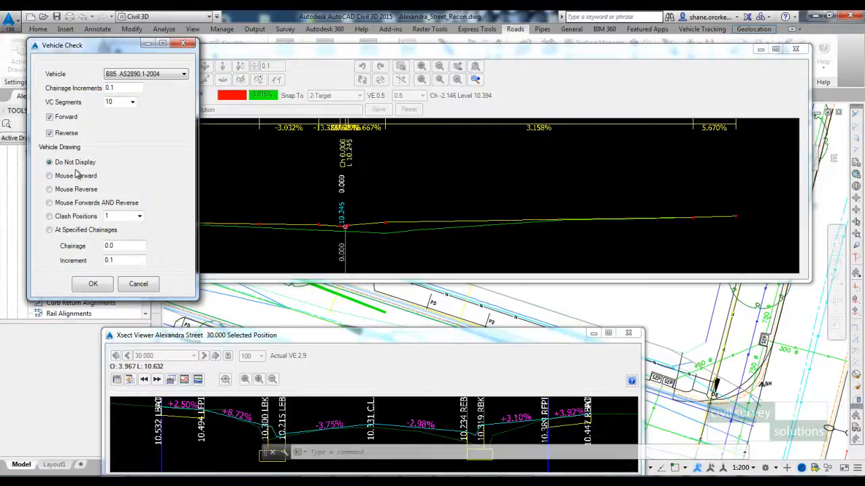
mouse_move(67, 217)
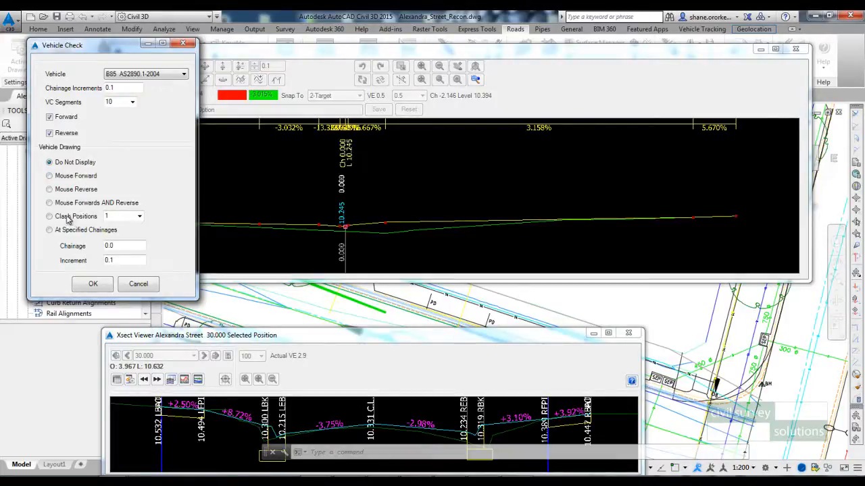
Step: Set Vehicle Drawing to Mouse Forward for the B85 and confirm the check
left_click(48, 216)
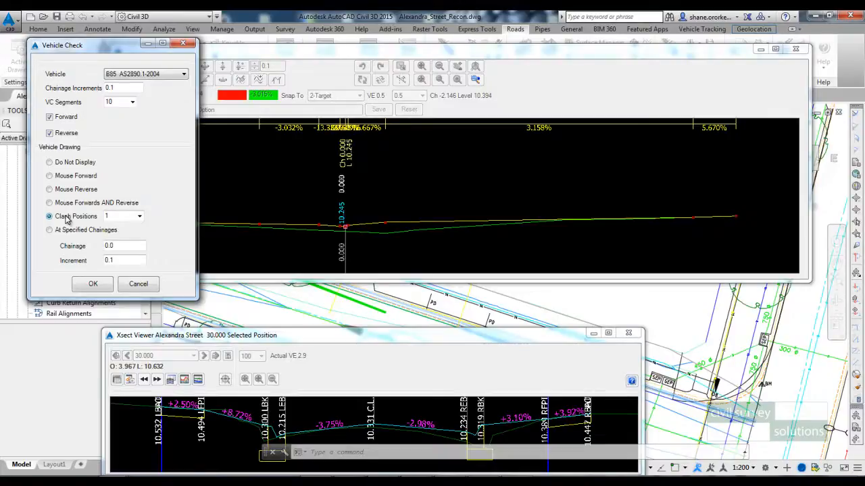
left_click(48, 176)
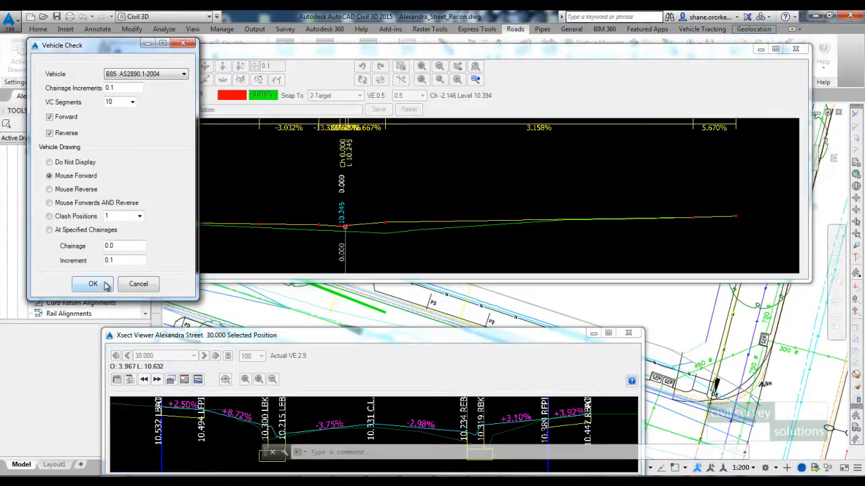
left_click(93, 284)
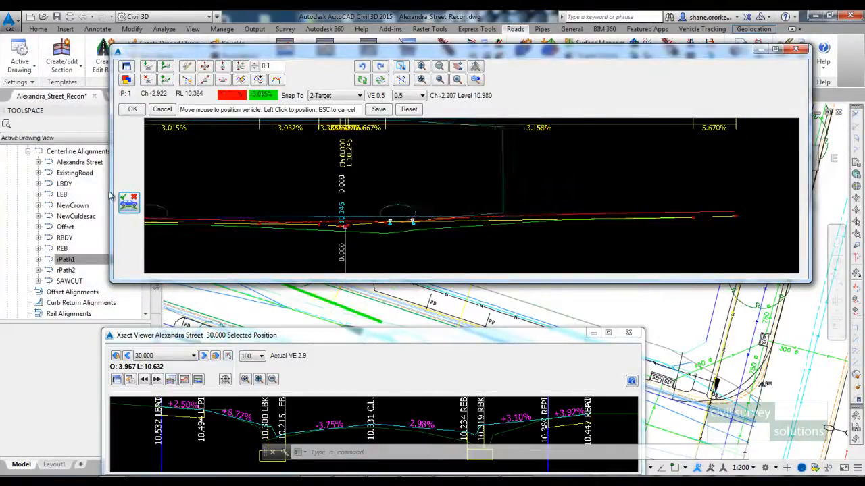
Step: Place the B85 on the profile and confirm a new IP with its chainage and level
left_click(418, 245)
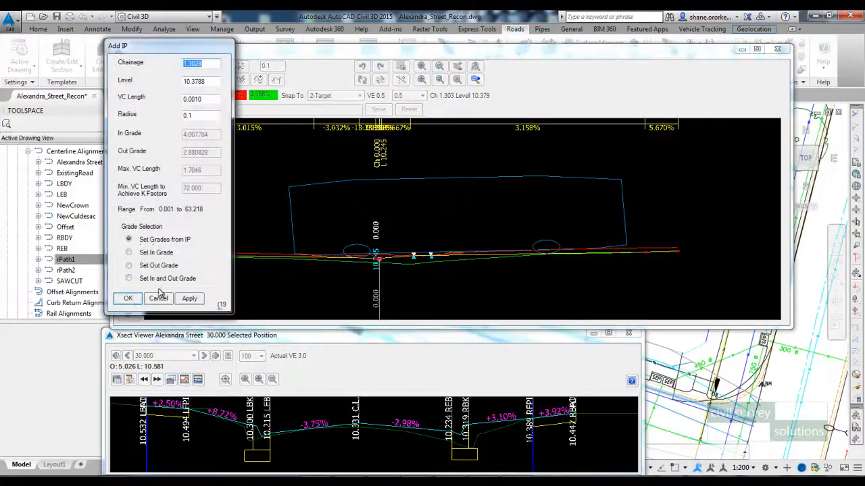
left_click(127, 299)
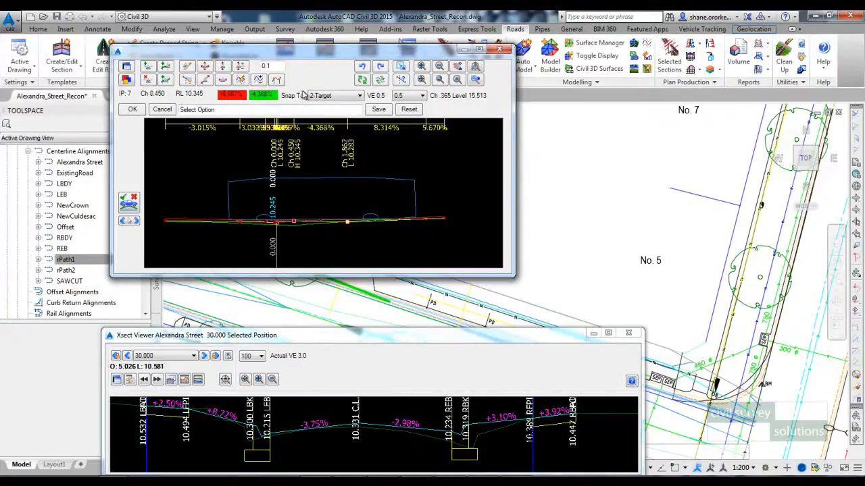
mouse_move(314, 52)
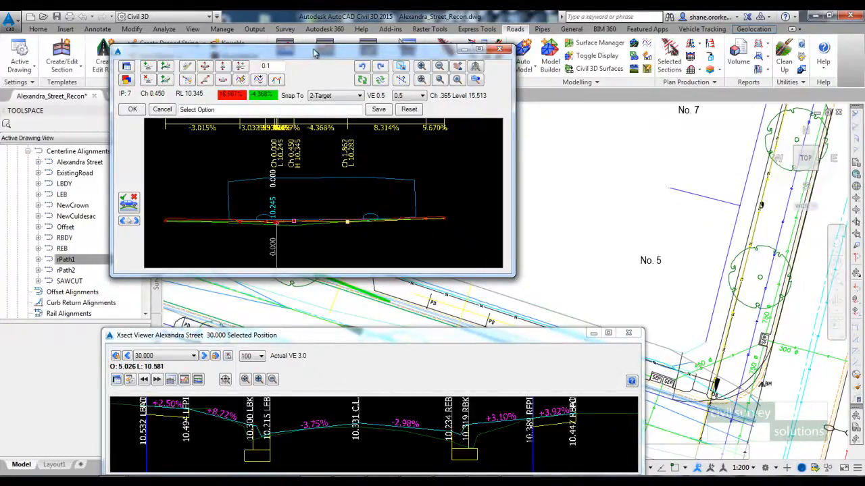